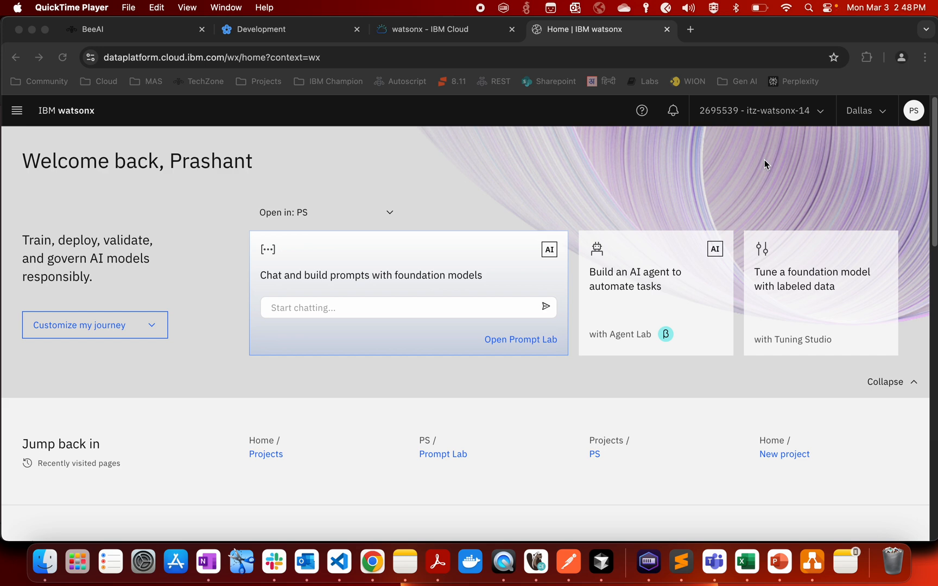
pyautogui.moveTo(564, 382)
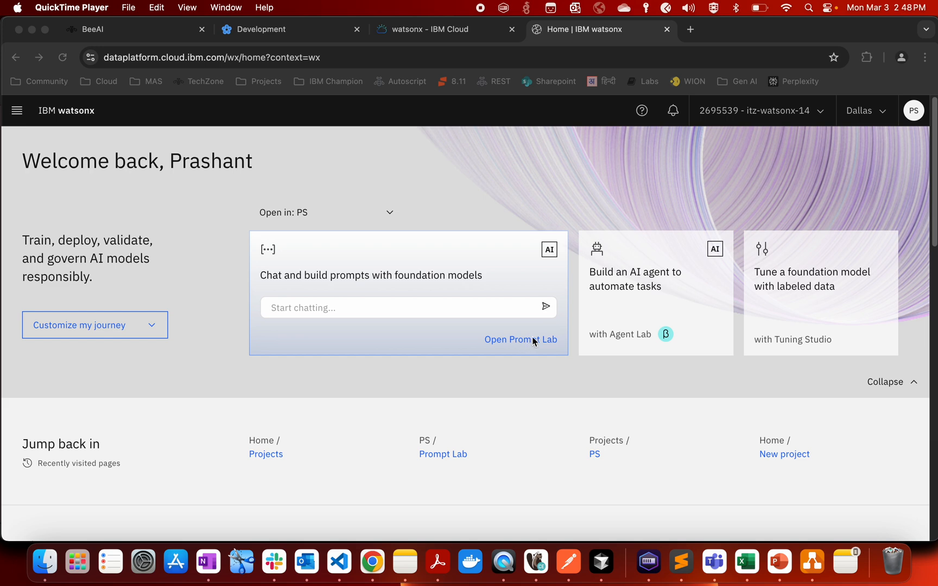
# Launch Prompt Lab from the watsonx home page's Chat and build prompts card
pyautogui.click(521, 338)
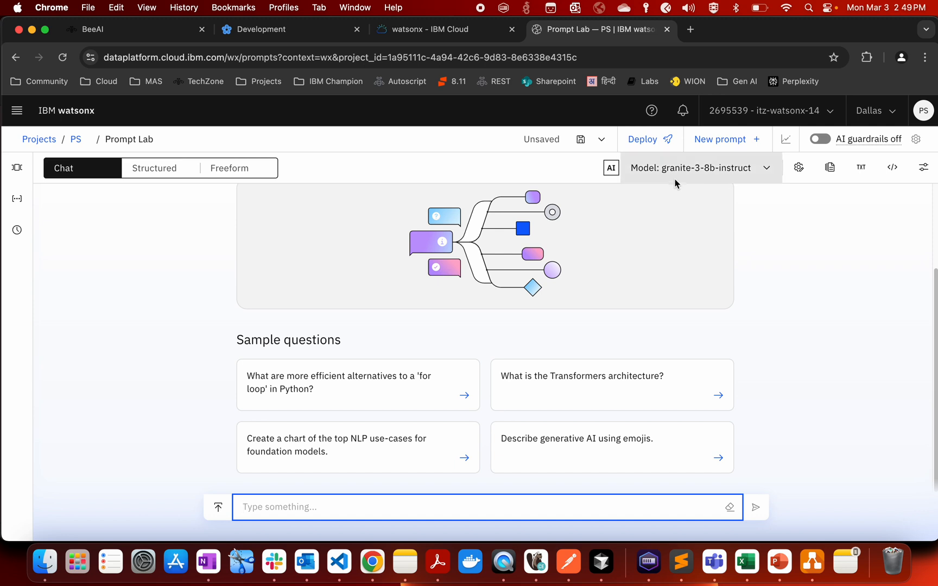
pyautogui.moveTo(733, 178)
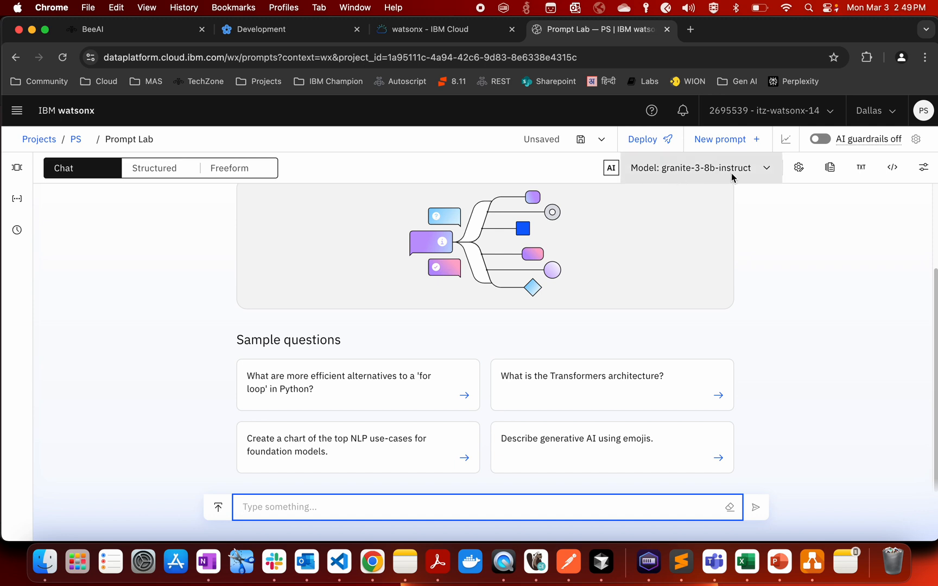
# In the Maximo Assistant chat, send 'Hey' and draft 'Tell me about asset I1001'
pyautogui.click(108, 30)
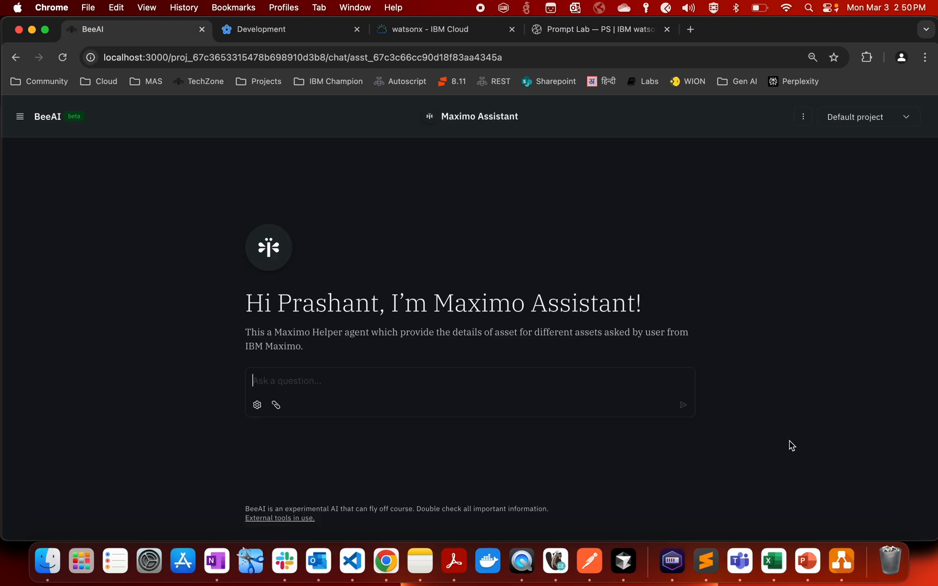
pyautogui.moveTo(905, 450)
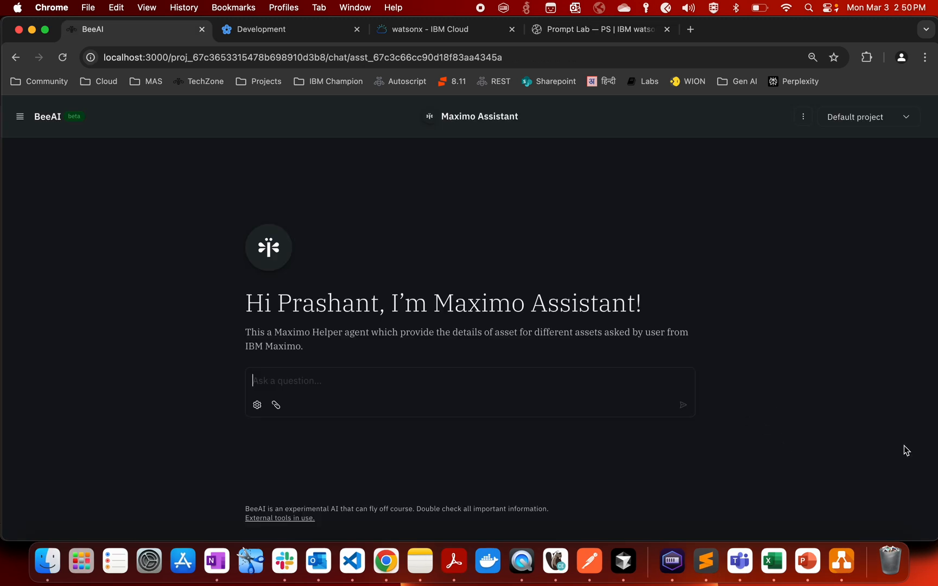
pyautogui.click(480, 387)
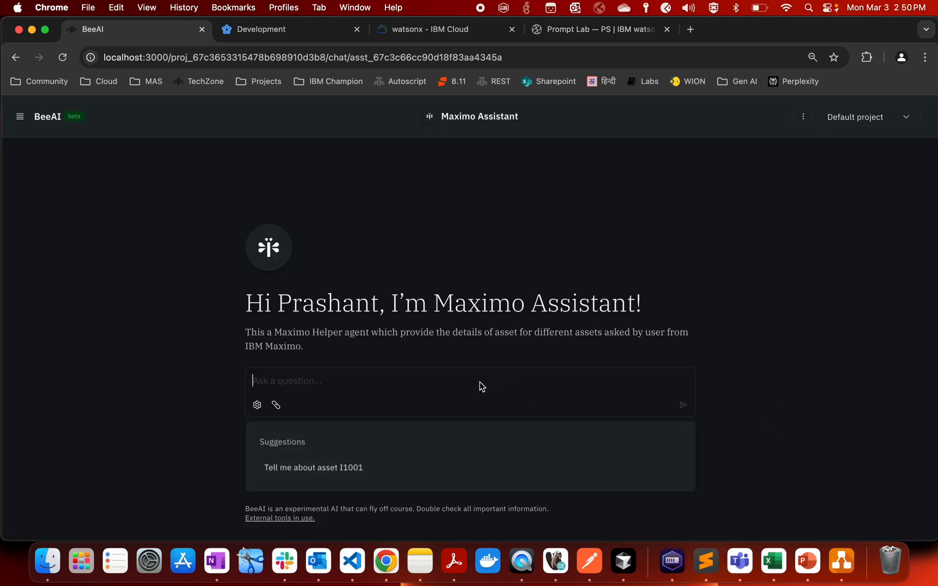
pyautogui.write('Hey')
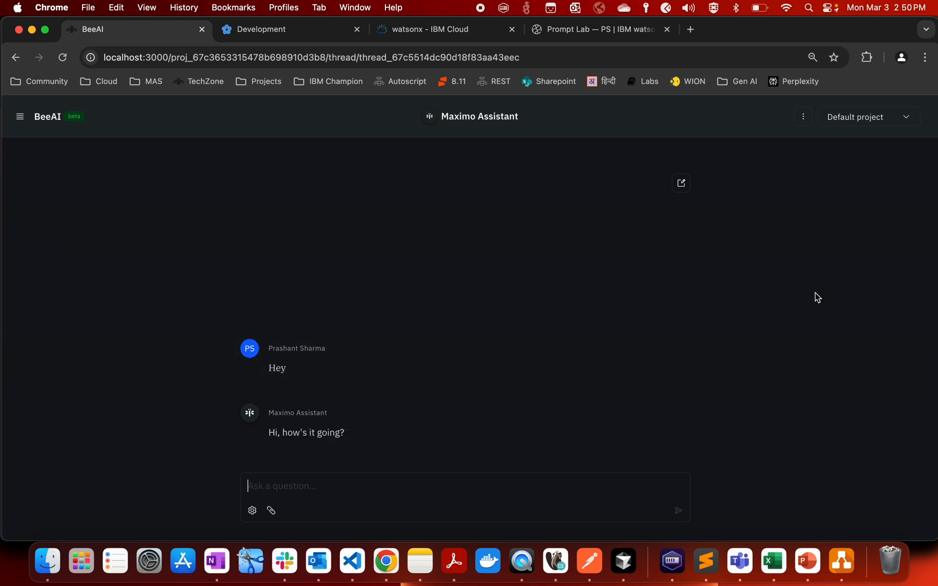
pyautogui.moveTo(661, 327)
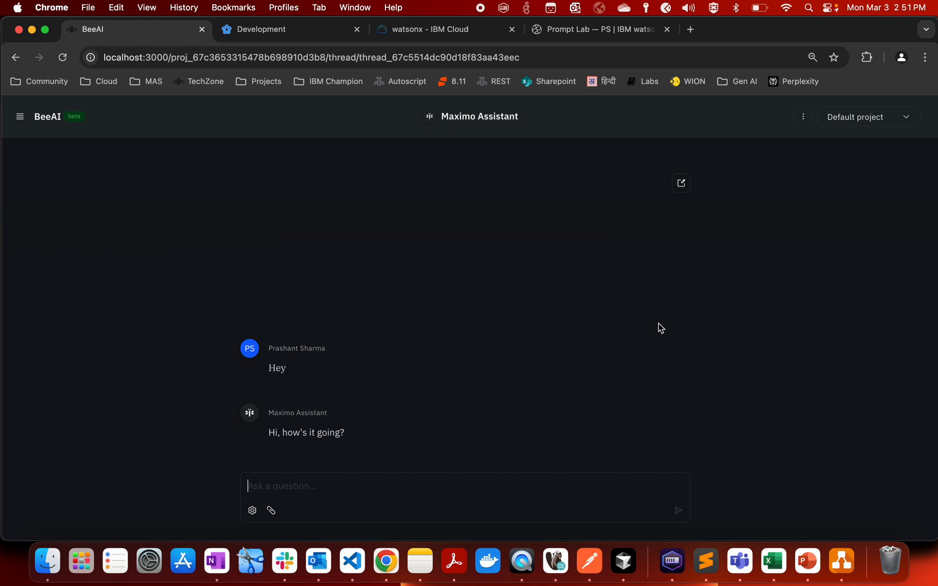
pyautogui.write('Tell me about ass')
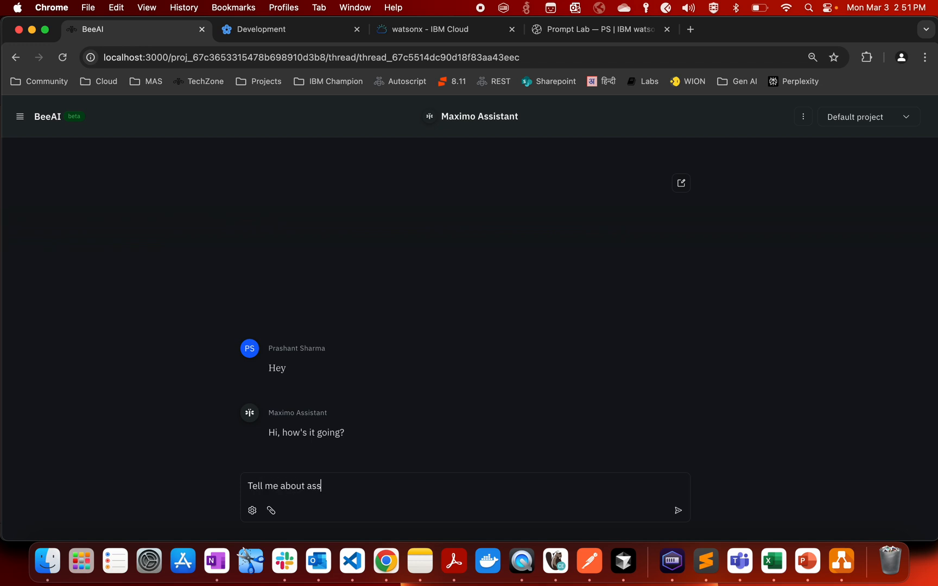
pyautogui.write('et I1001')
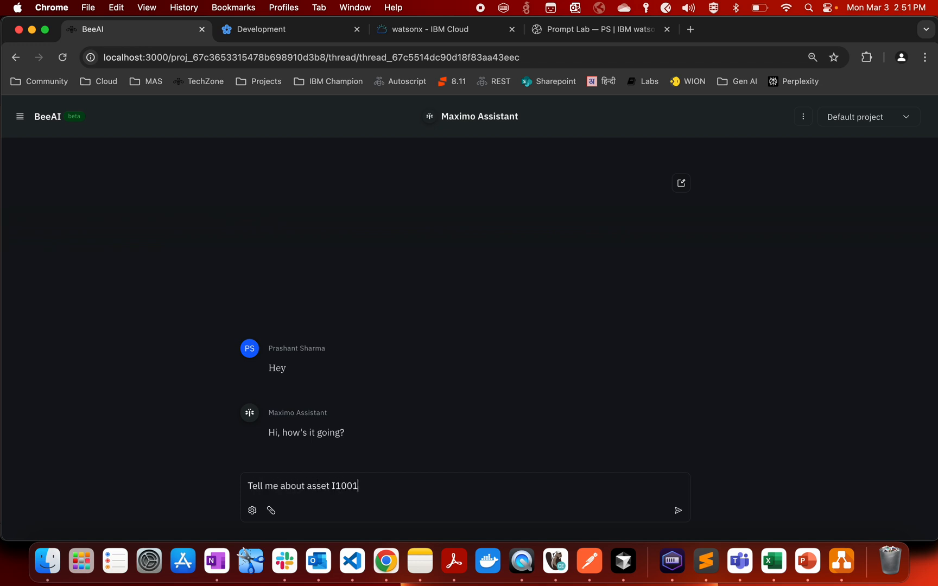
# Send the asset I1001 question, always allow the Maximo Query Tool, and collapse its details
pyautogui.click(678, 510)
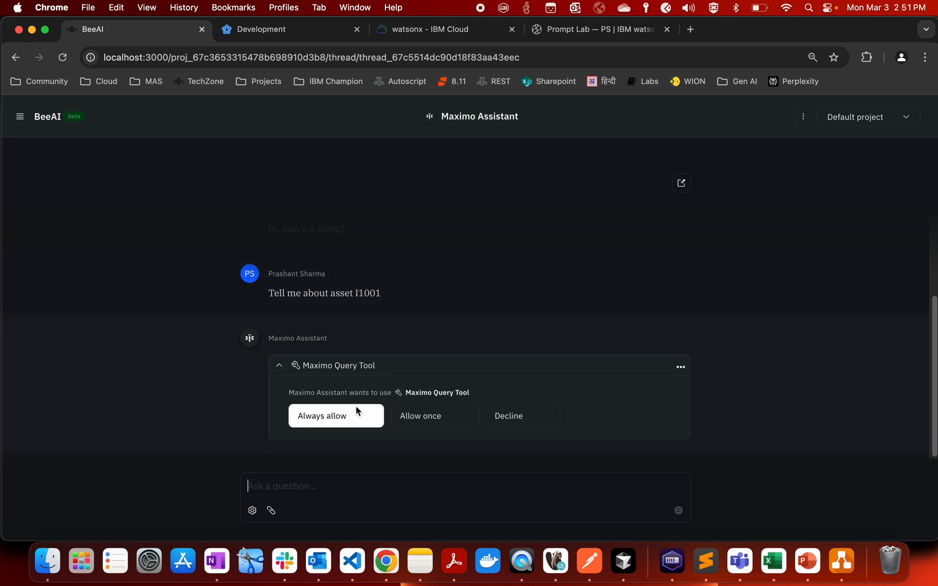
pyautogui.click(337, 416)
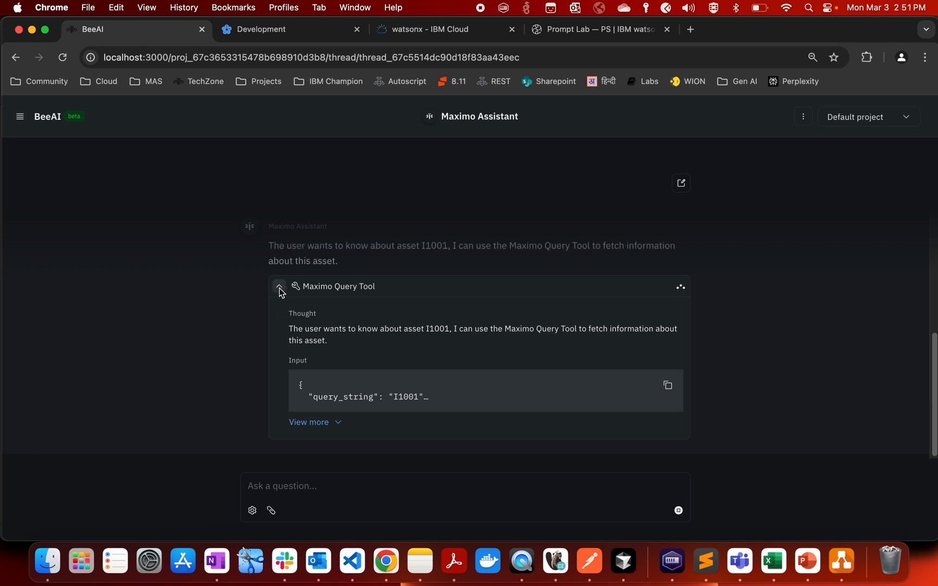
pyautogui.click(279, 287)
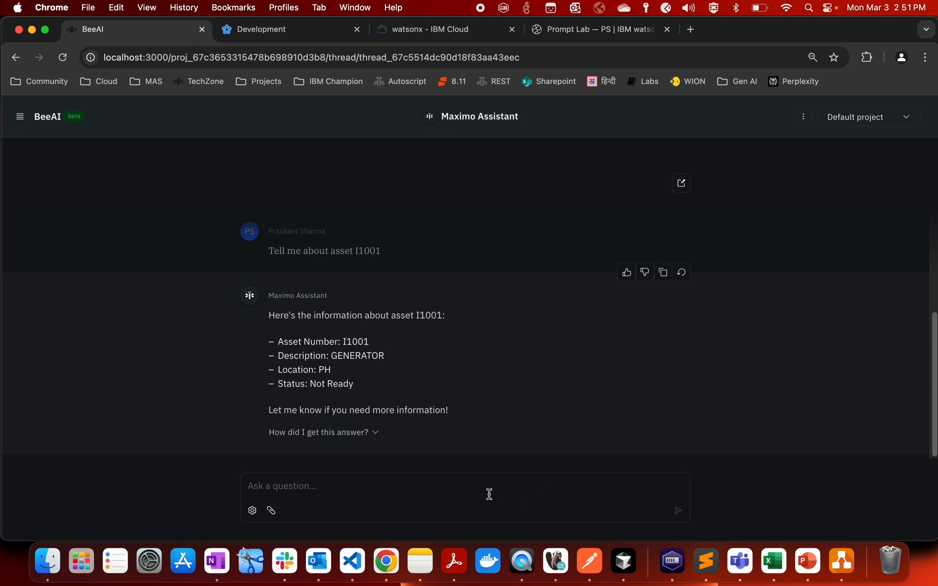
# Ask the assistant to show assets with description 'Generator' and send it
pyautogui.write('Show me')
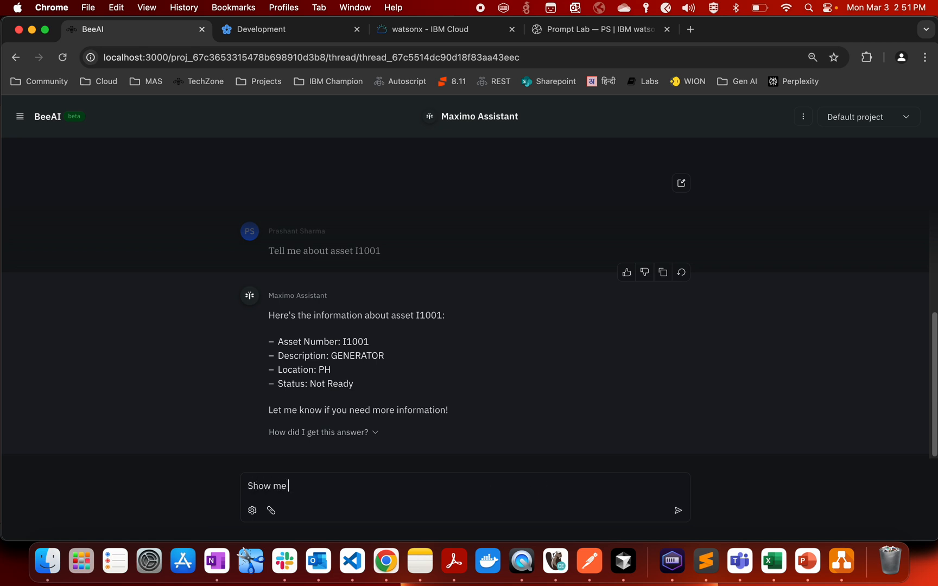
pyautogui.write('assets which description')
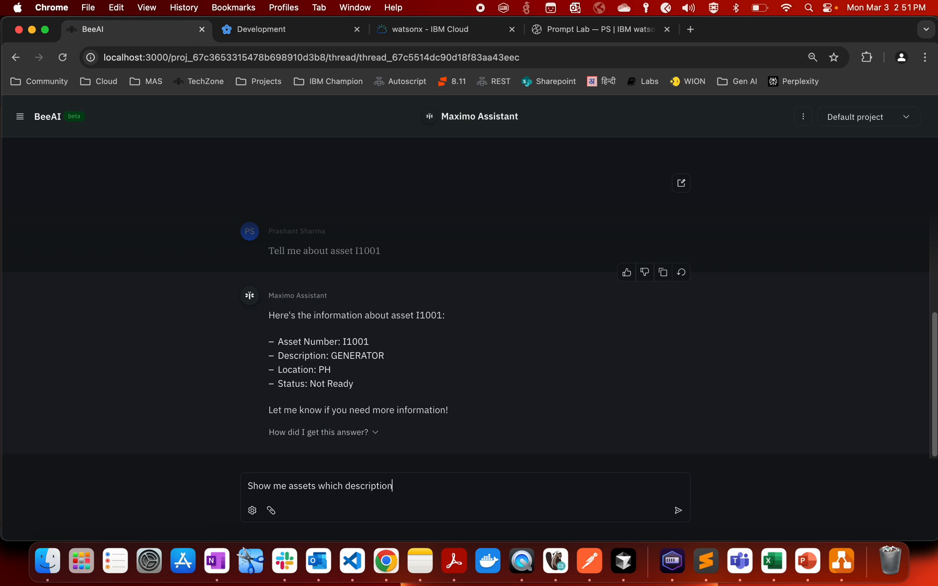
pyautogui.write('Ge')
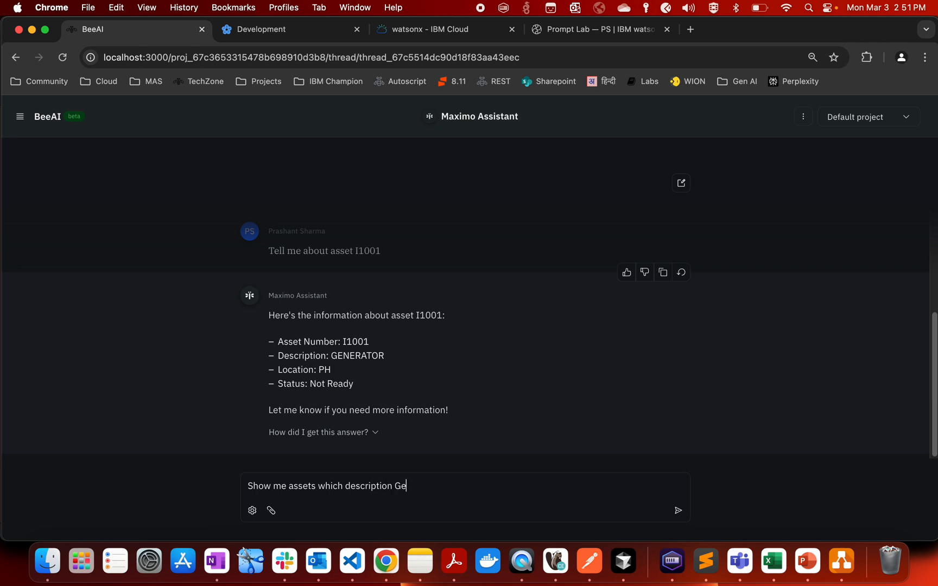
pyautogui.click(678, 510)
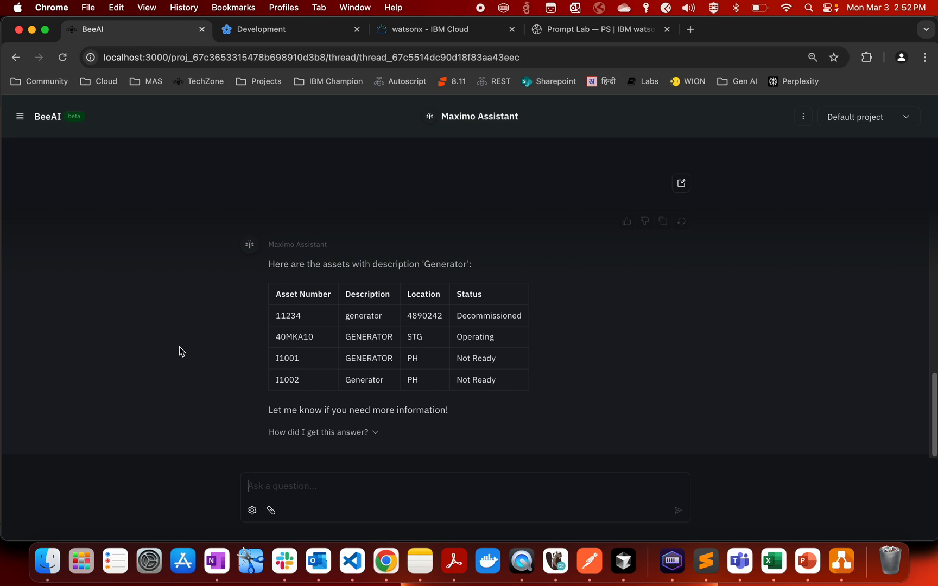
# Draft 'Show me work orders where status=EXPIRED' in the question box
pyautogui.write('Show')
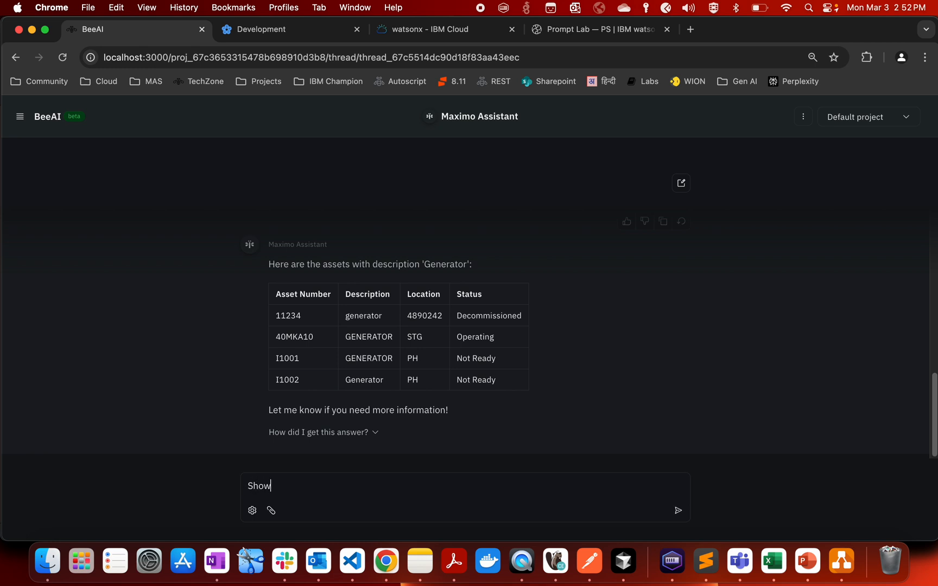
pyautogui.write('me work')
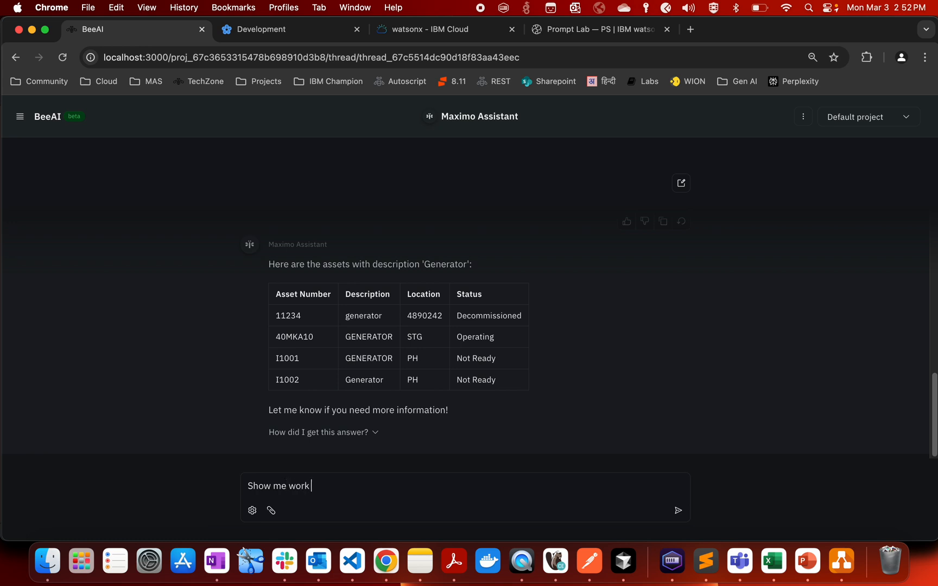
pyautogui.write('orders where st')
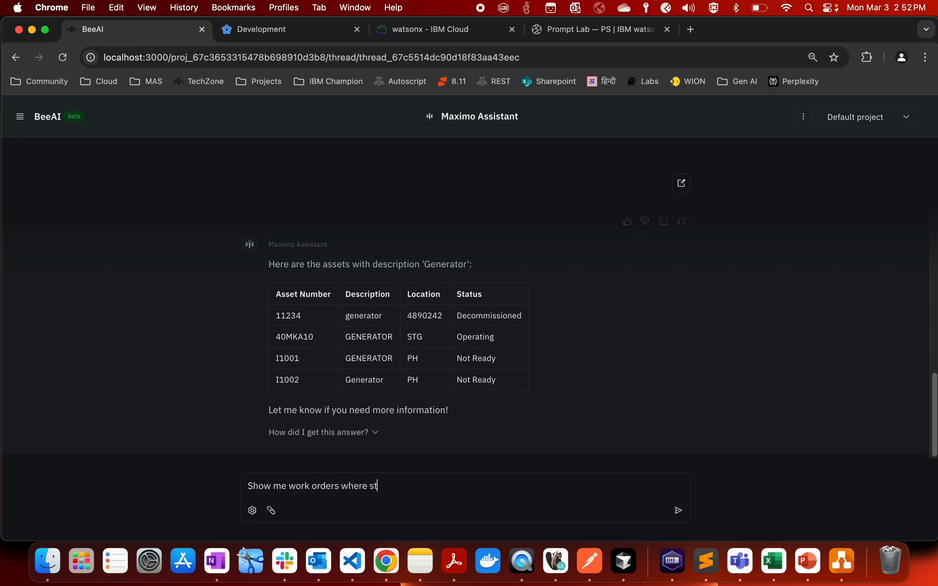
pyautogui.write('atus=')
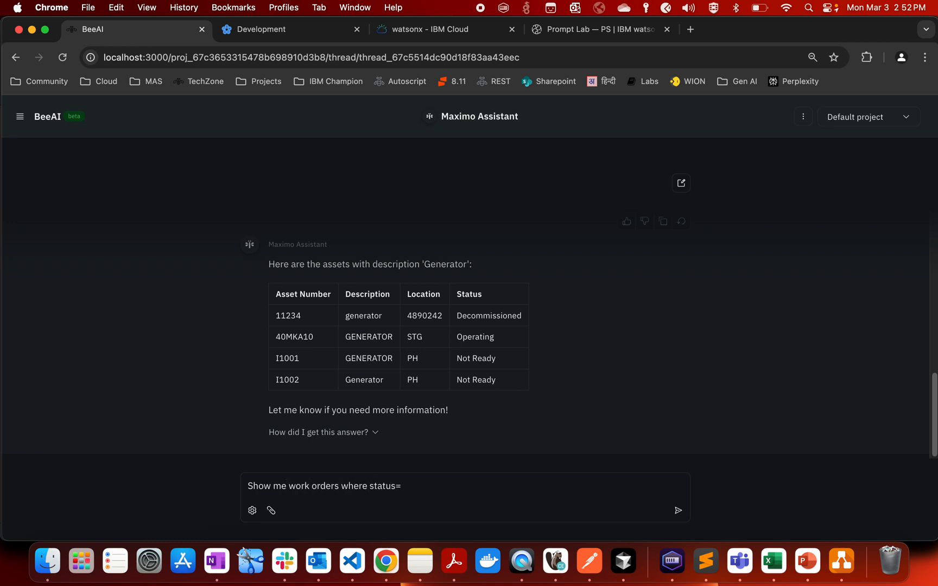
pyautogui.write('EXPIRED')
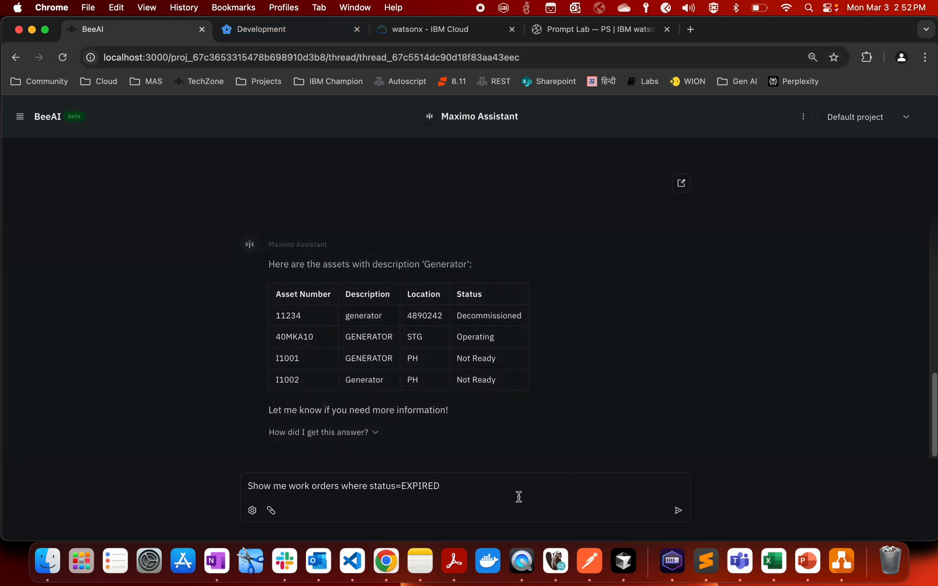
pyautogui.moveTo(505, 492)
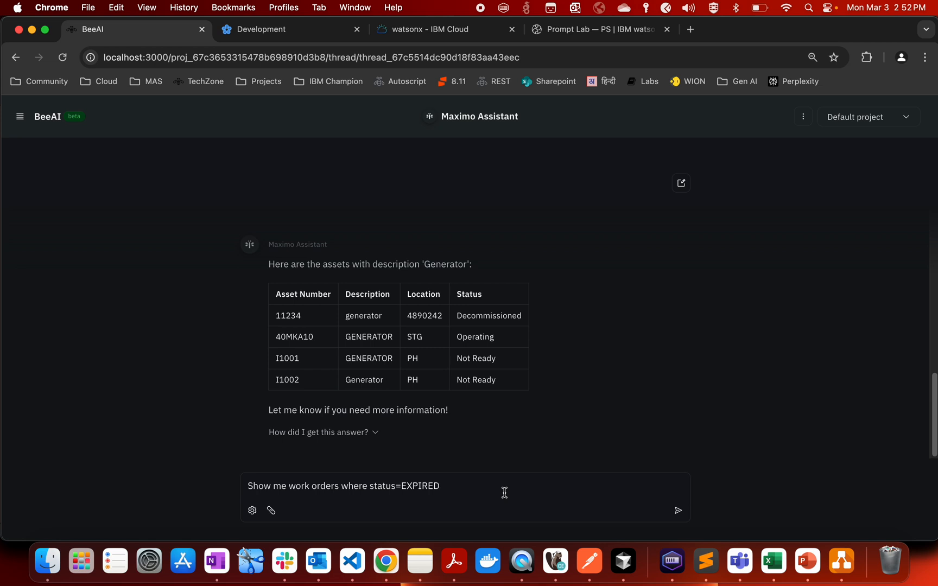
# Send the expired work orders question, allow the WO Query once, and review the returned table
pyautogui.click(678, 510)
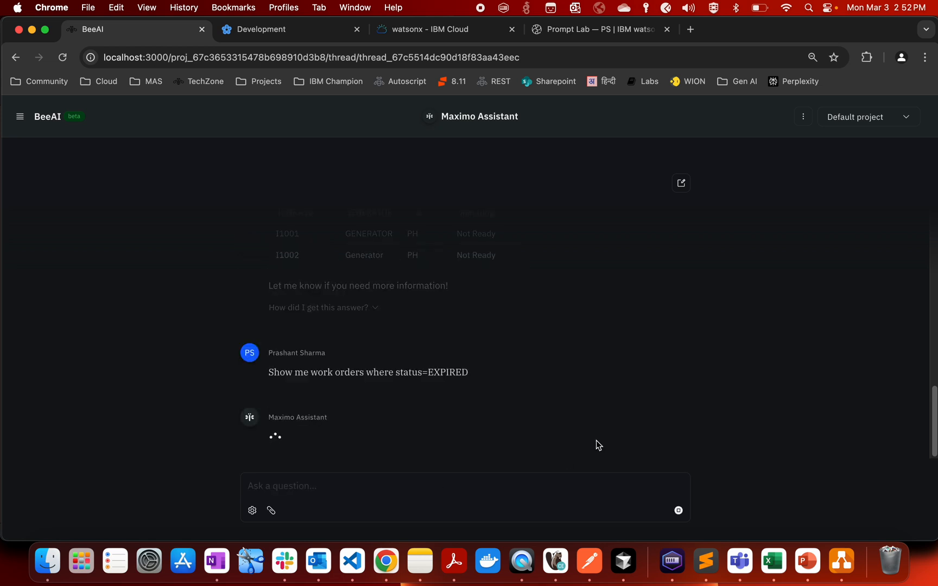
pyautogui.moveTo(846, 364)
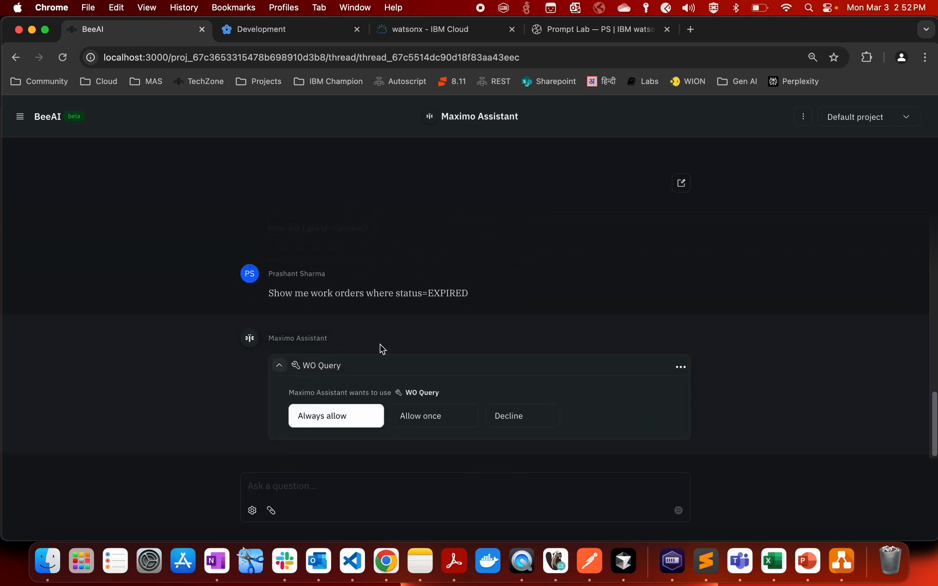
pyautogui.click(337, 416)
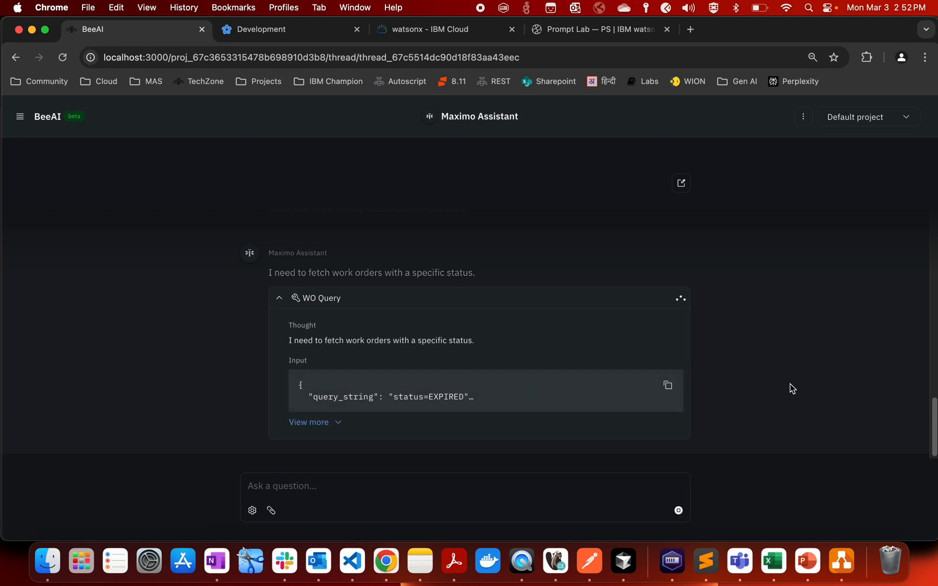
pyautogui.click(279, 298)
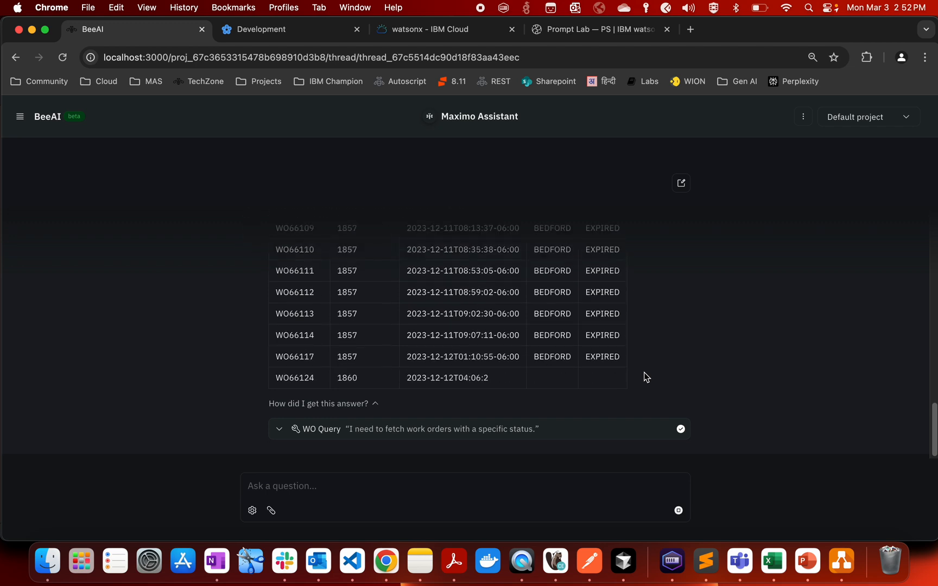
pyautogui.scroll(-3)
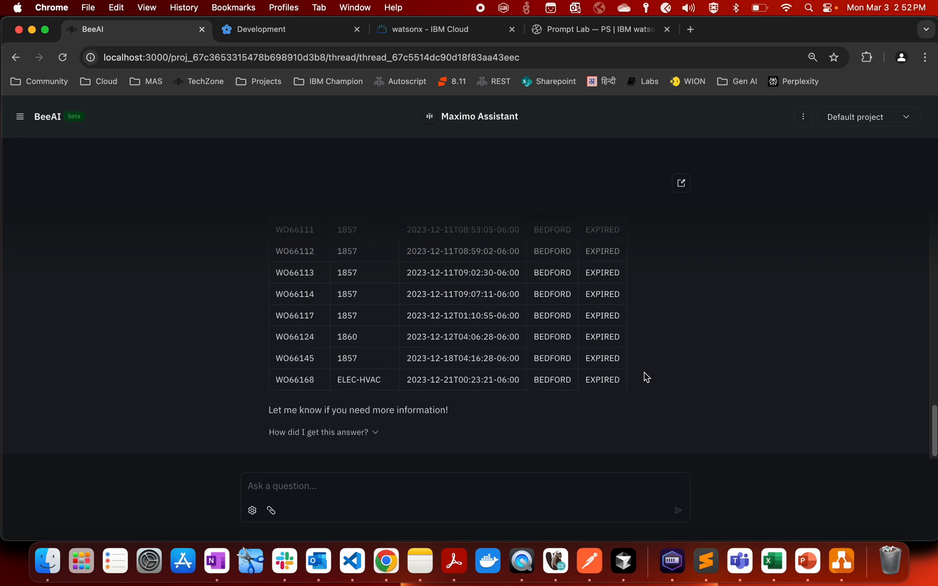
pyautogui.click(325, 486)
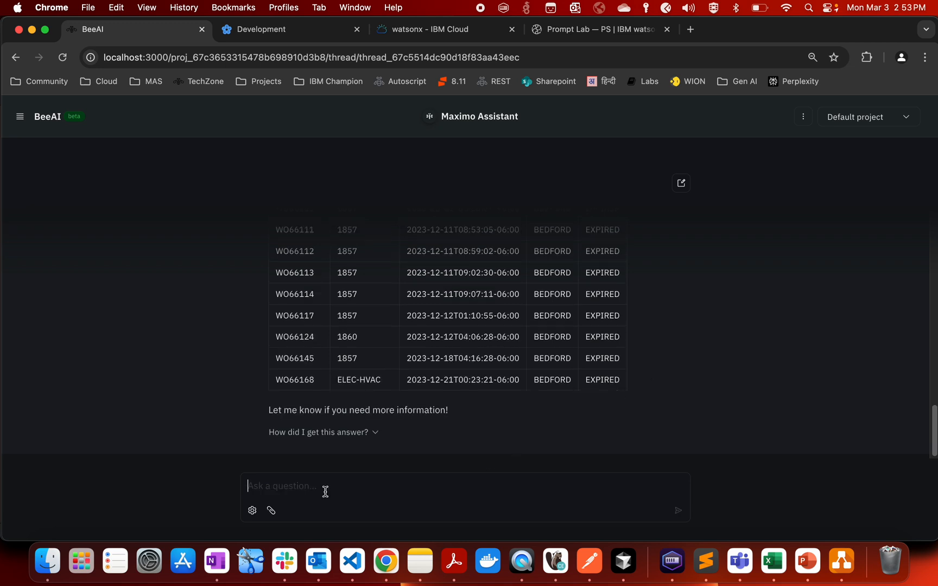
# Send 'Tell me about WO#133974' to the Maximo Assistant
pyautogui.write('Tell me about W')
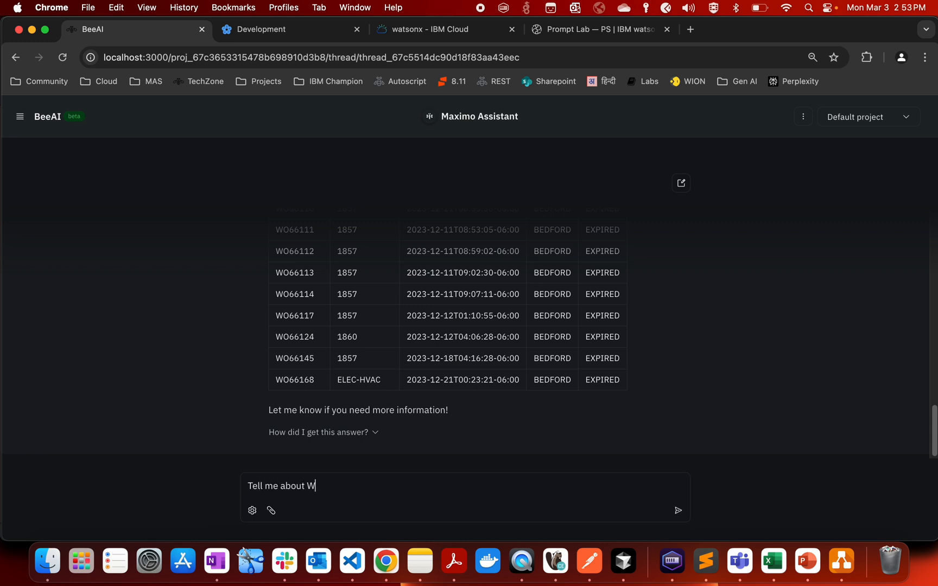
pyautogui.write('O#133')
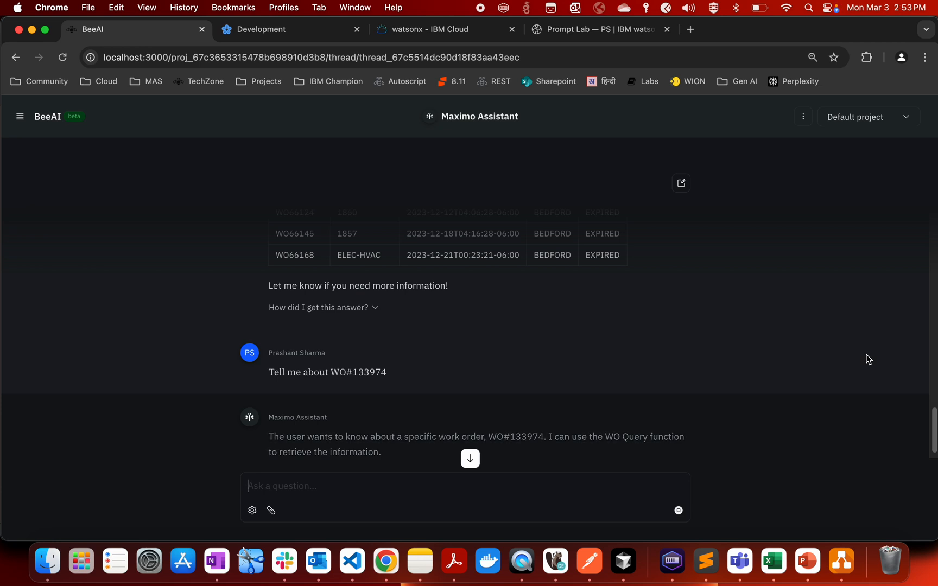
pyautogui.moveTo(874, 401)
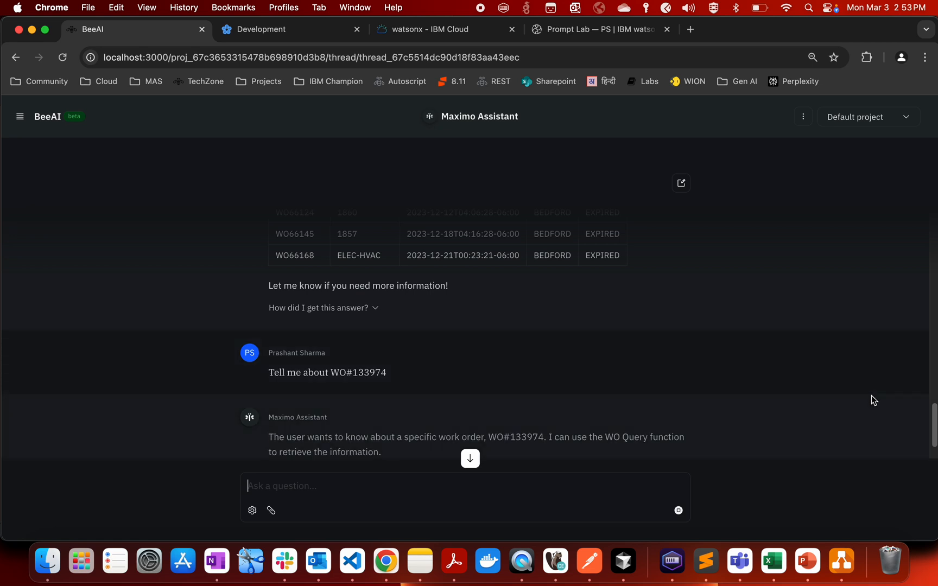